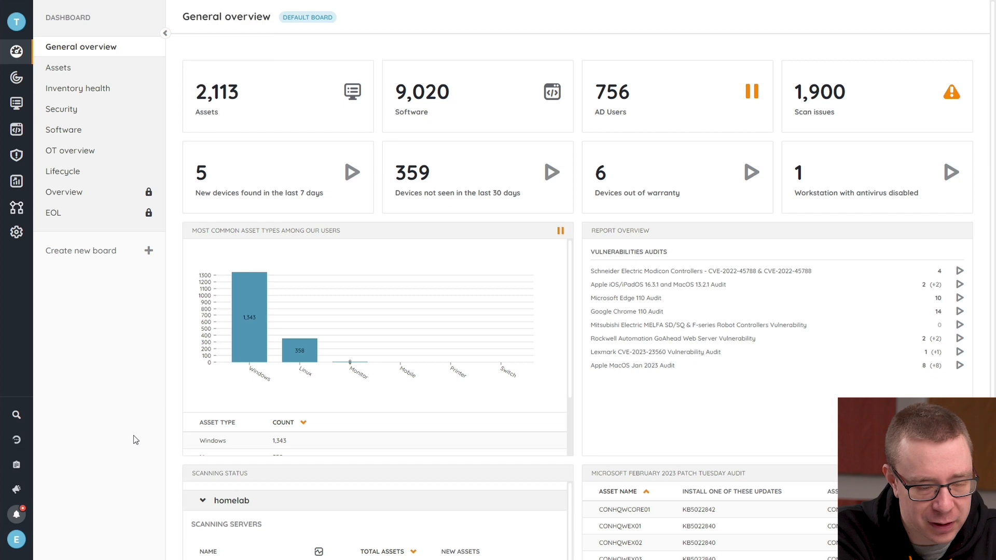
mouse_move(53, 211)
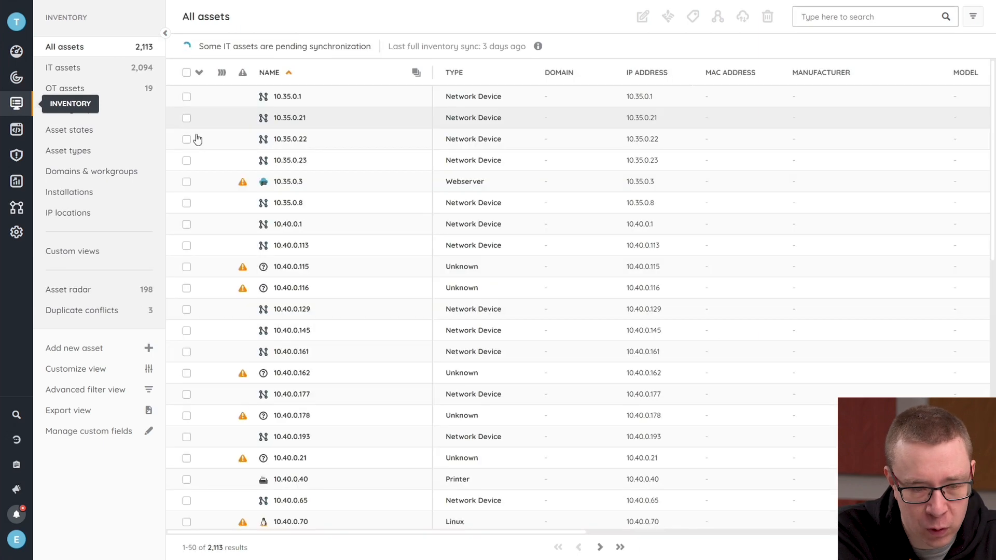
Show the IT assets inventory list from the left rail
click(63, 68)
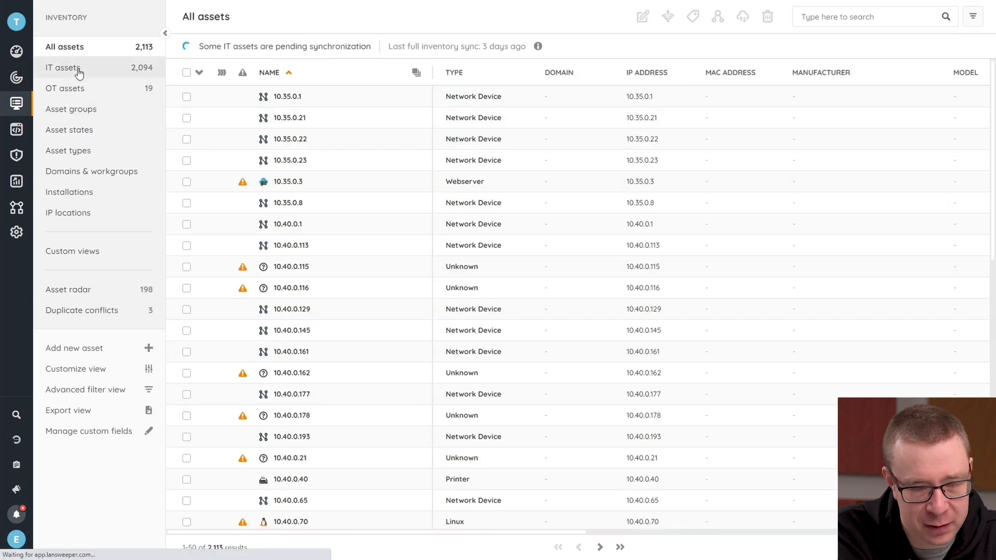
click(64, 67)
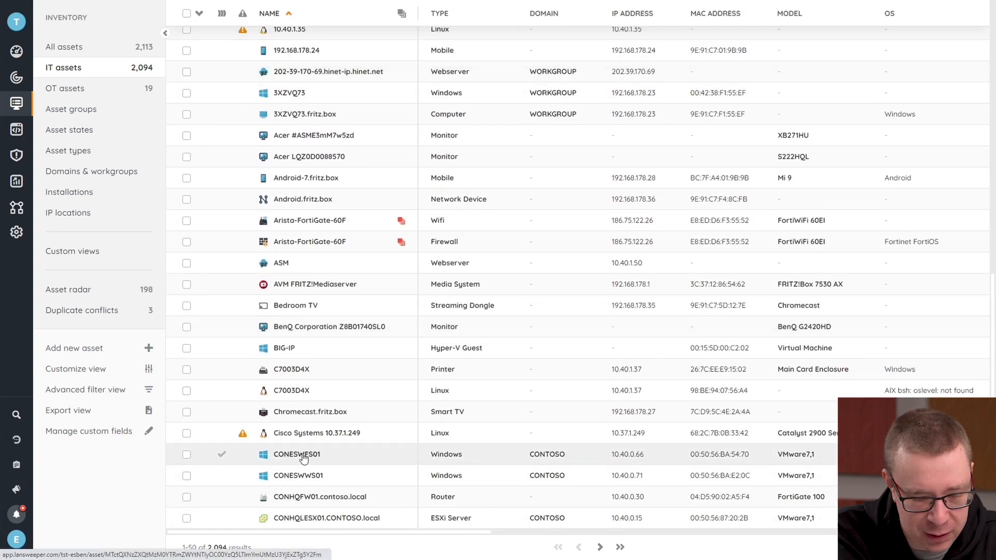
Show the detail summary of the Windows server asset CONESWFS01
click(296, 455)
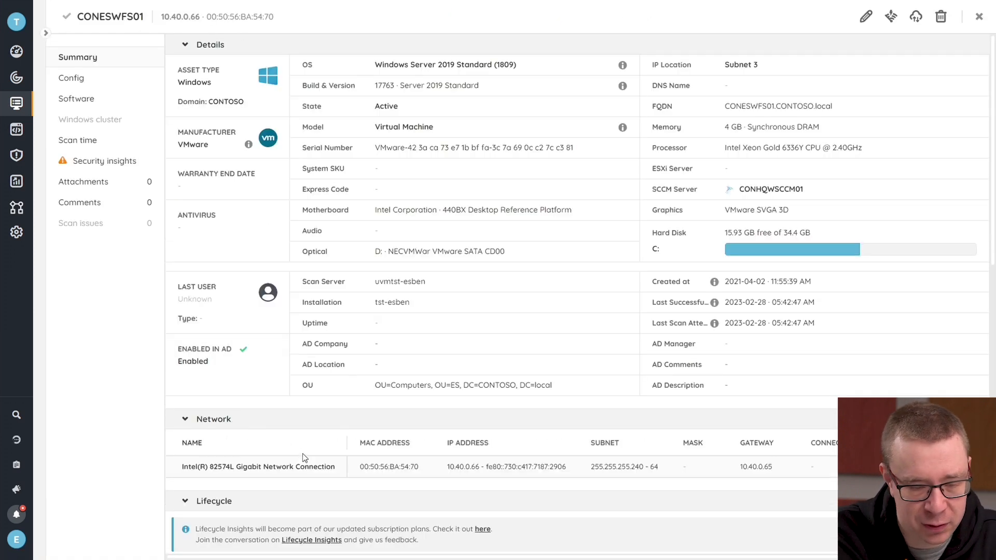
mouse_move(837, 28)
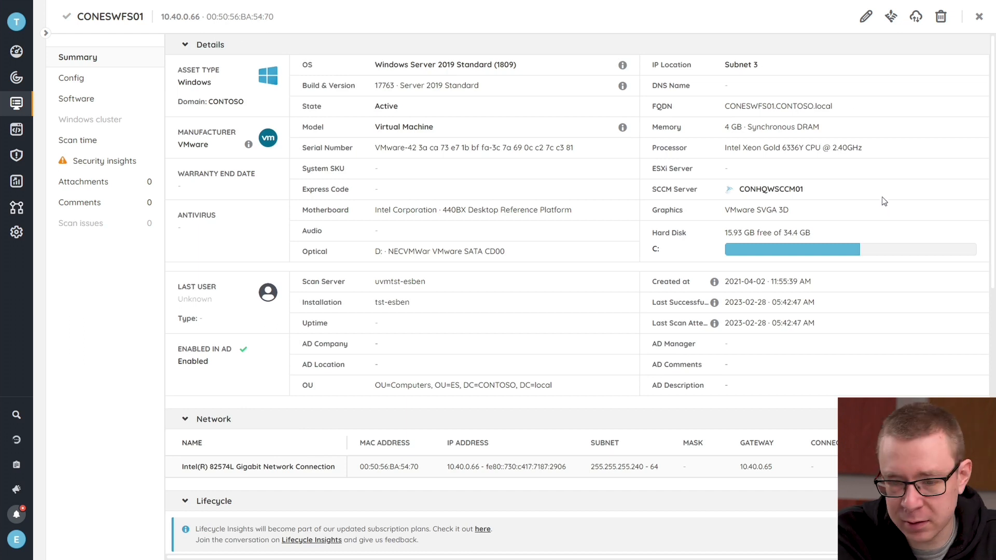
mouse_move(866, 16)
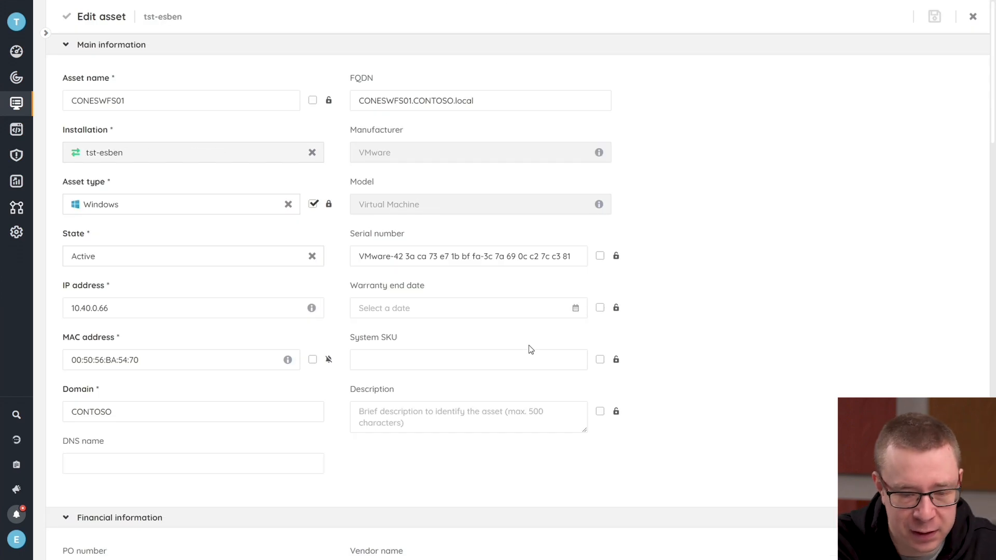
mouse_move(401, 267)
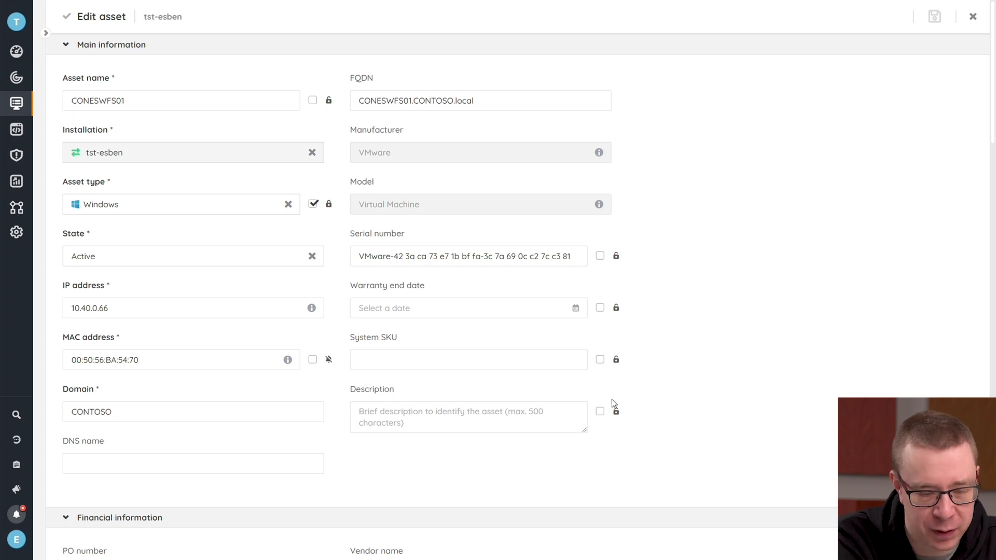
mouse_move(284, 273)
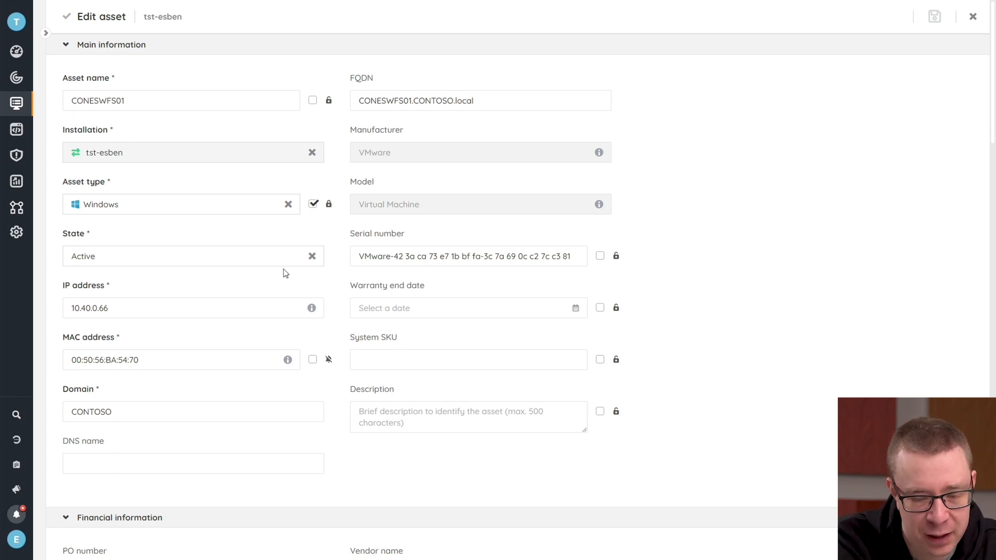
Scroll the CONESWFS01 edit form down to the Custom fields section with Documentation (URL) and Date Assigned
scroll(down, 3)
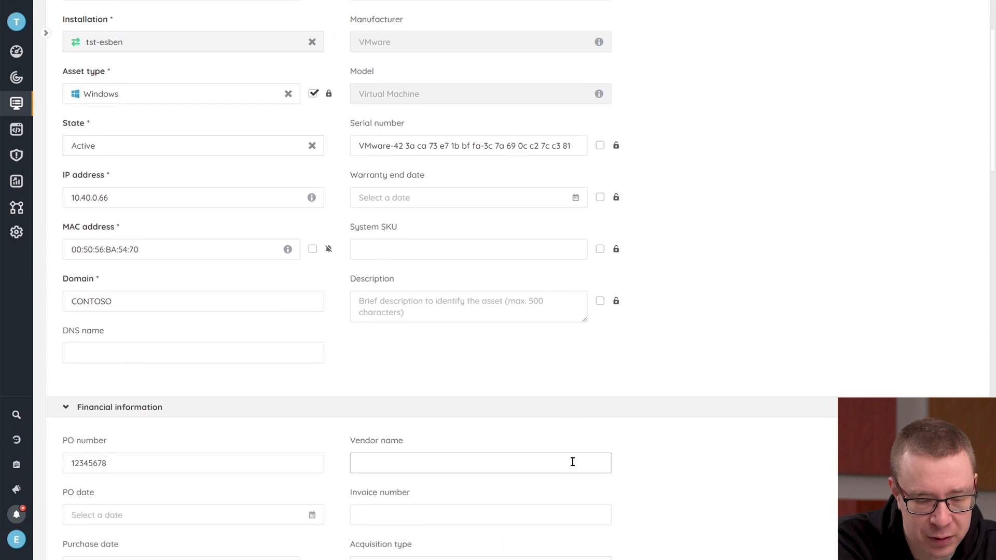
scroll(down, 3)
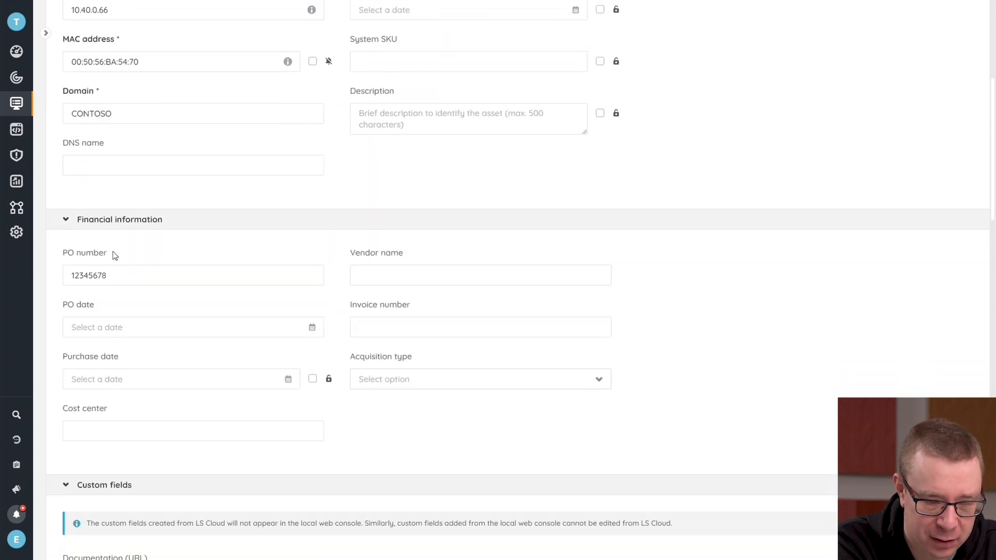
mouse_move(311, 258)
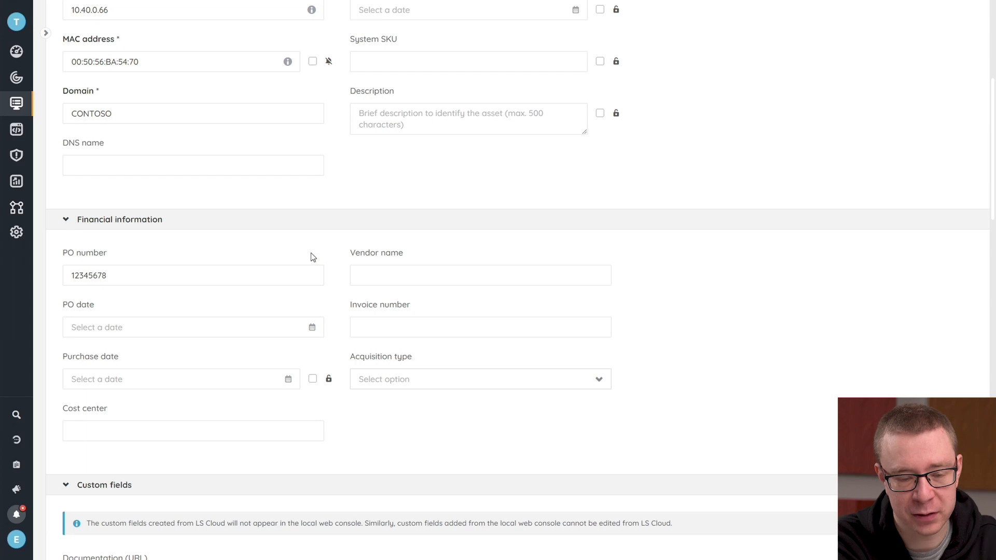
mouse_move(276, 253)
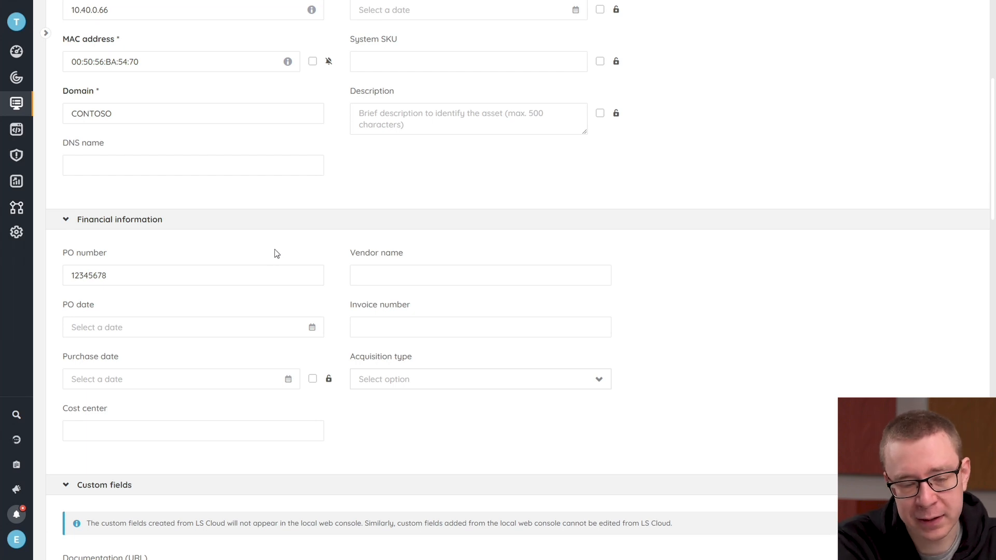
mouse_move(164, 246)
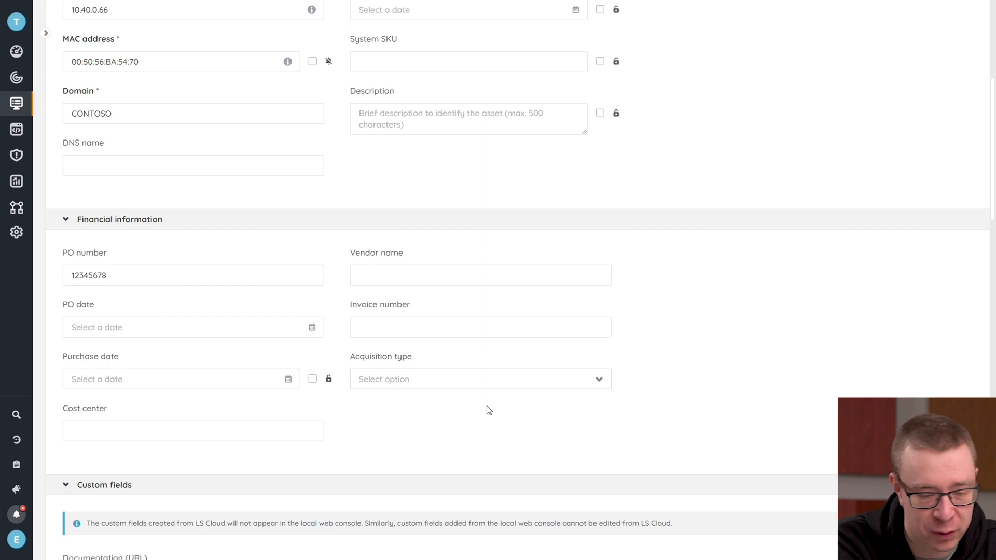
scroll(down, 3)
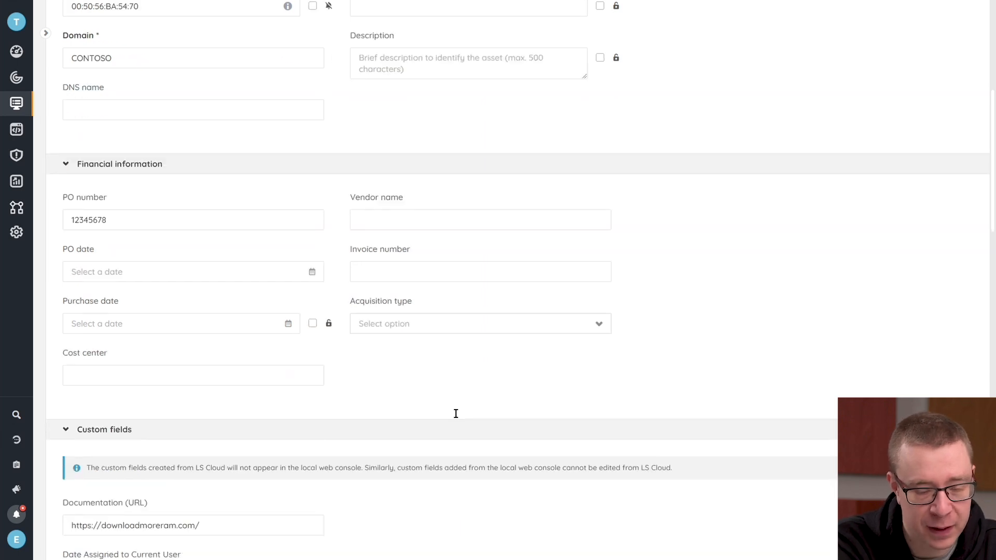
scroll(down, 3)
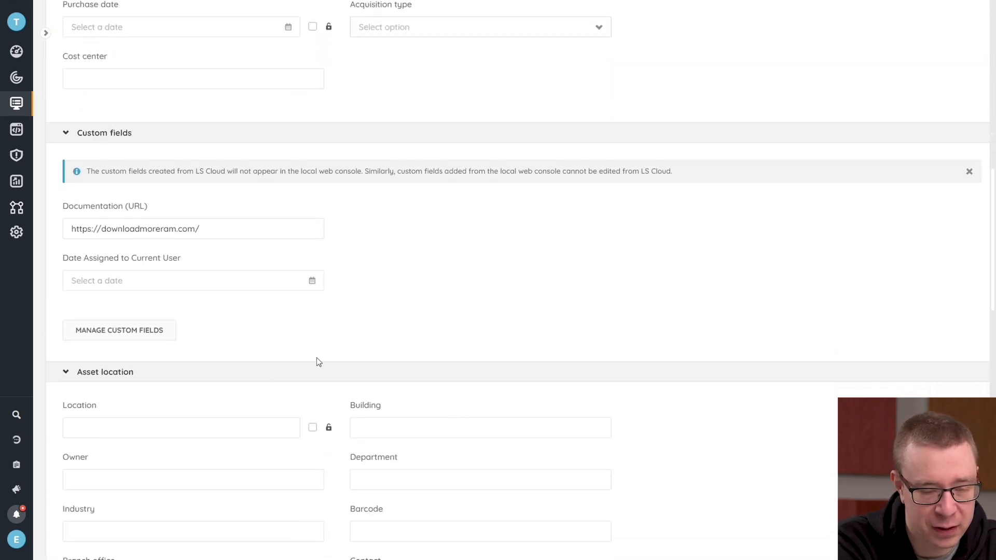
scroll(down, 3)
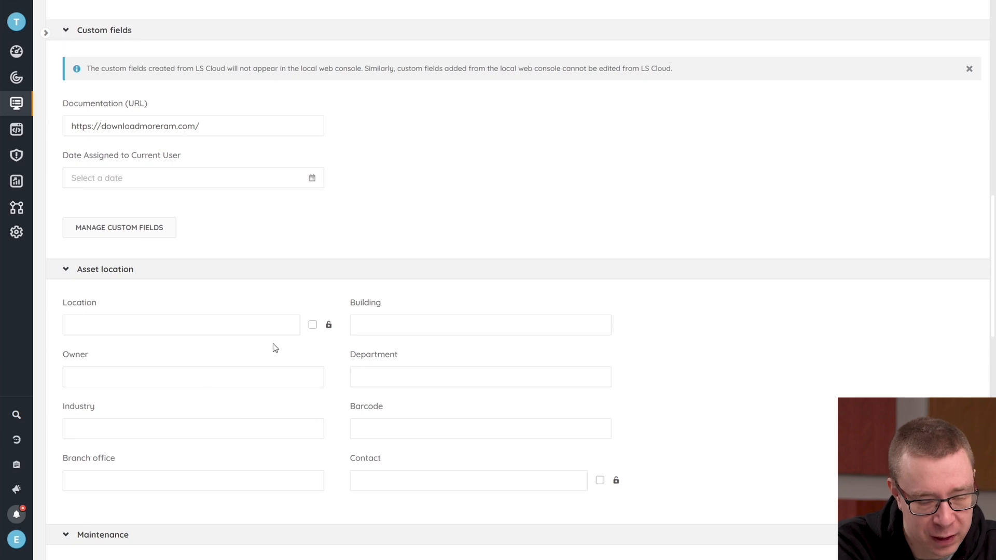
scroll(down, 3)
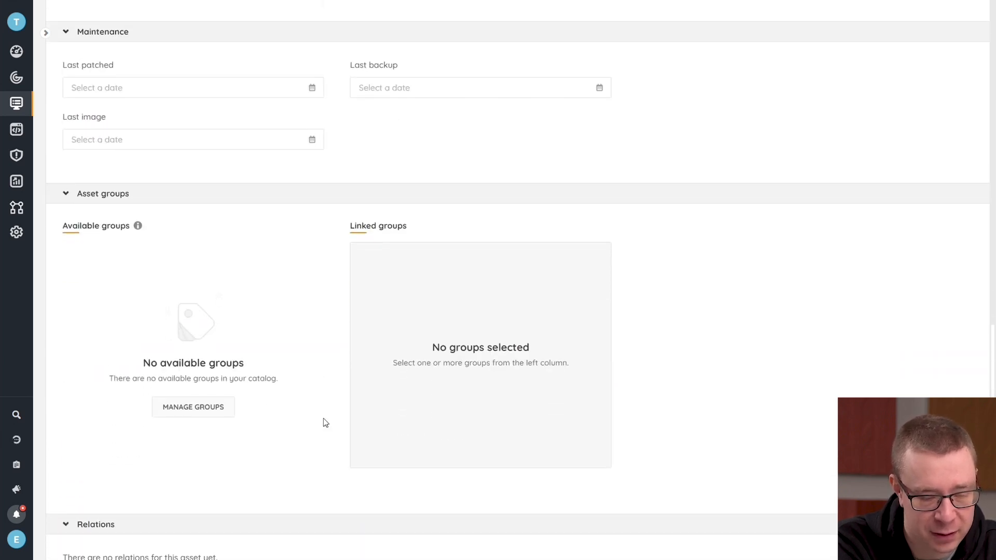
scroll(down, 3)
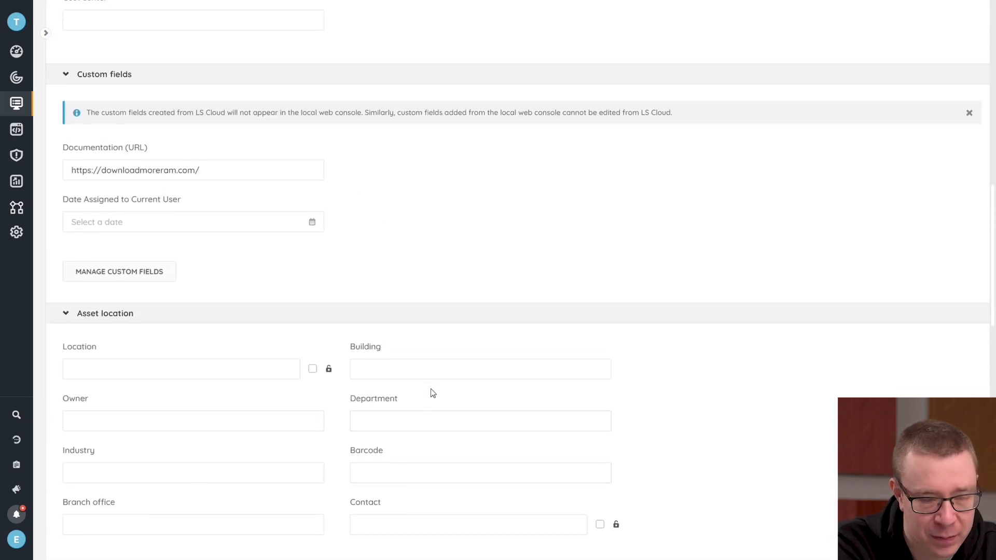
scroll(up, 3)
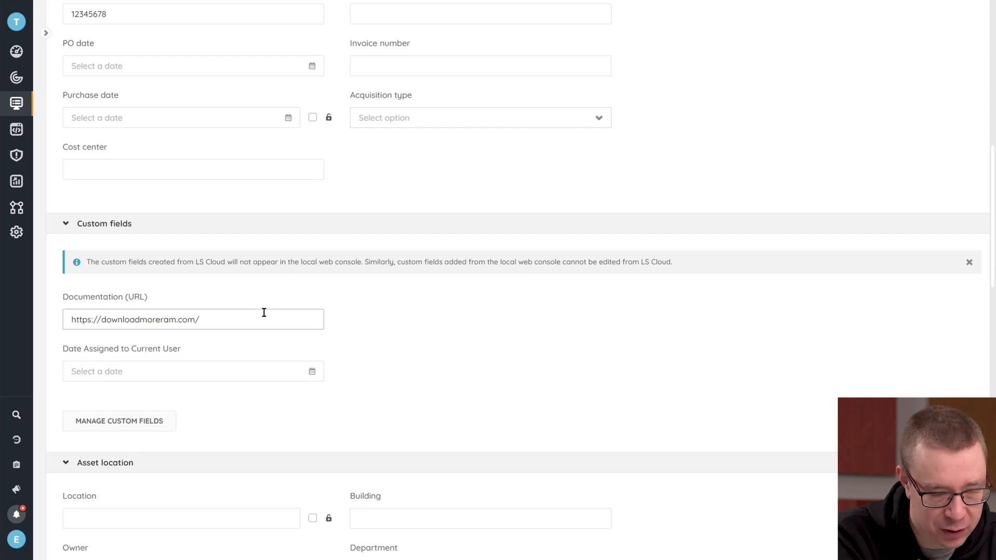
mouse_move(355, 345)
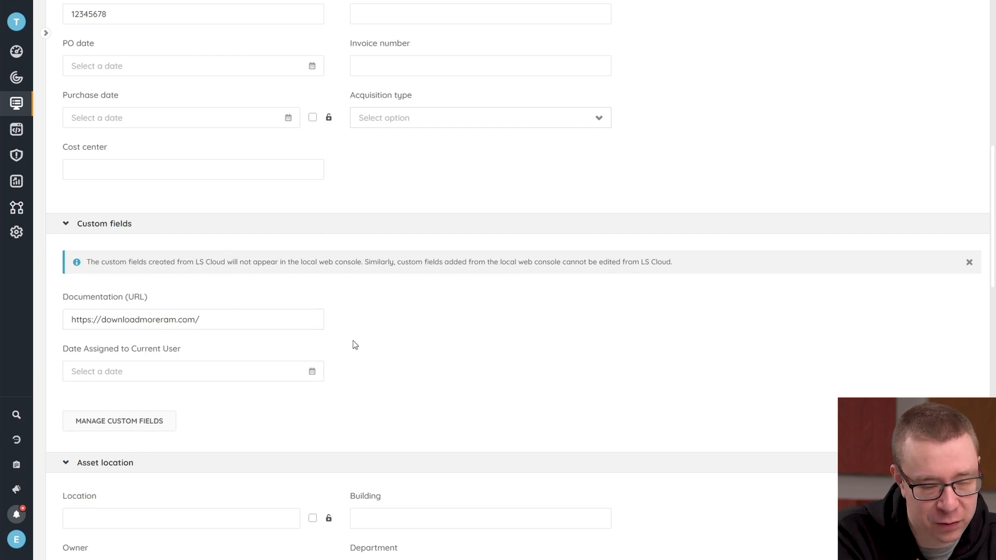
mouse_move(197, 391)
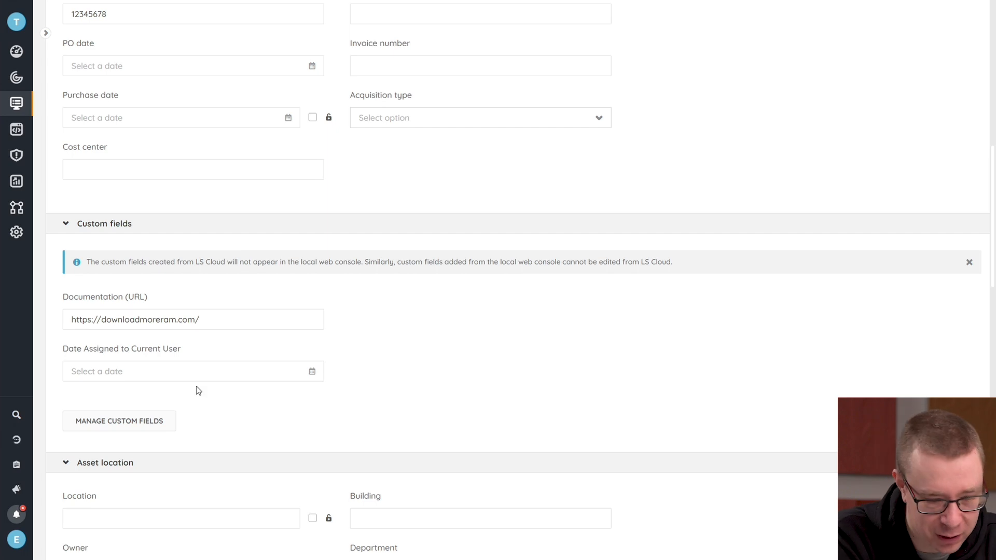
mouse_move(392, 423)
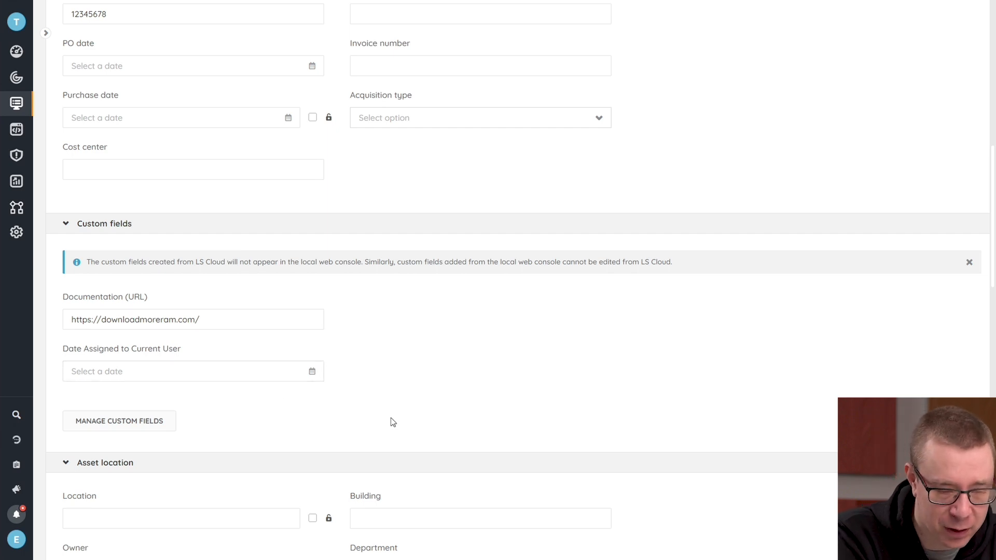
mouse_move(325, 375)
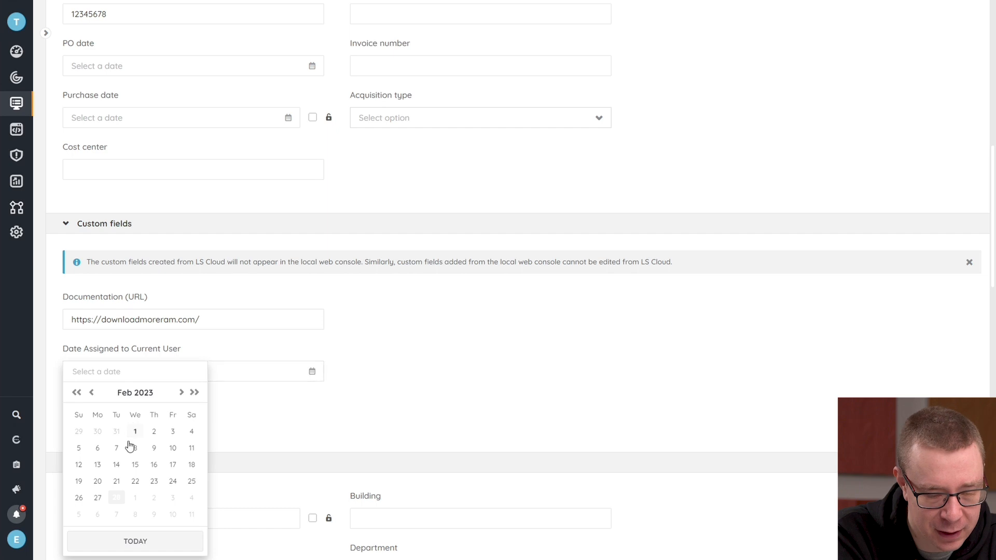
mouse_move(135, 432)
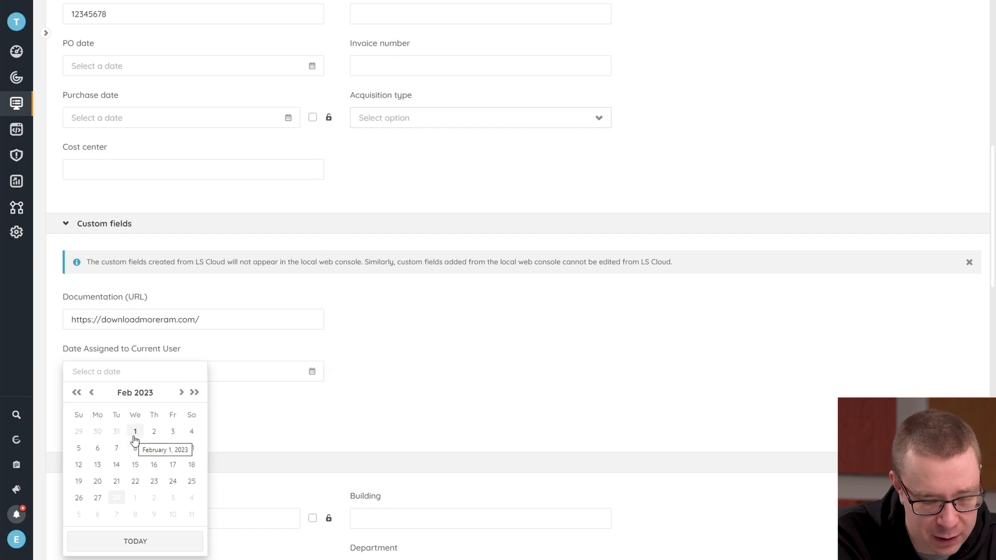
click(135, 432)
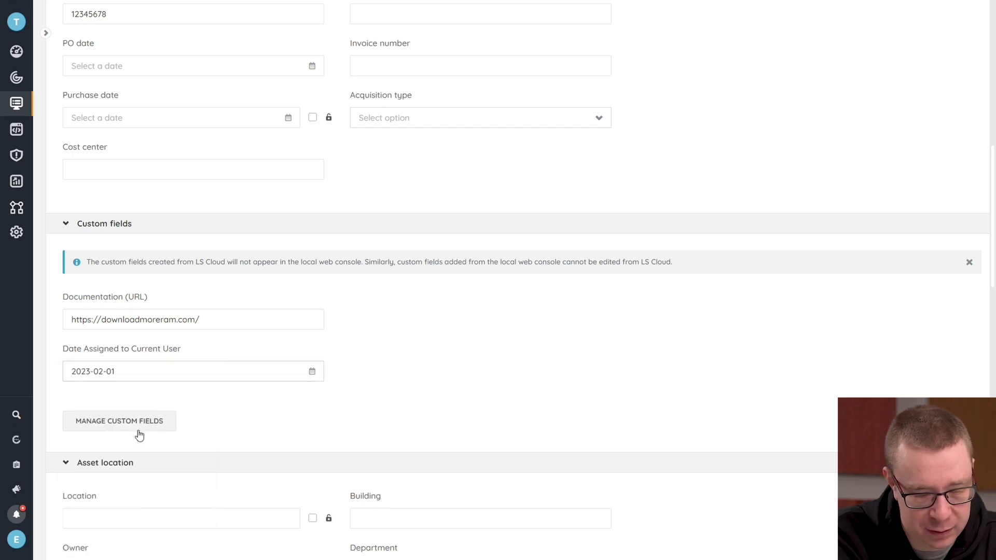
mouse_move(149, 434)
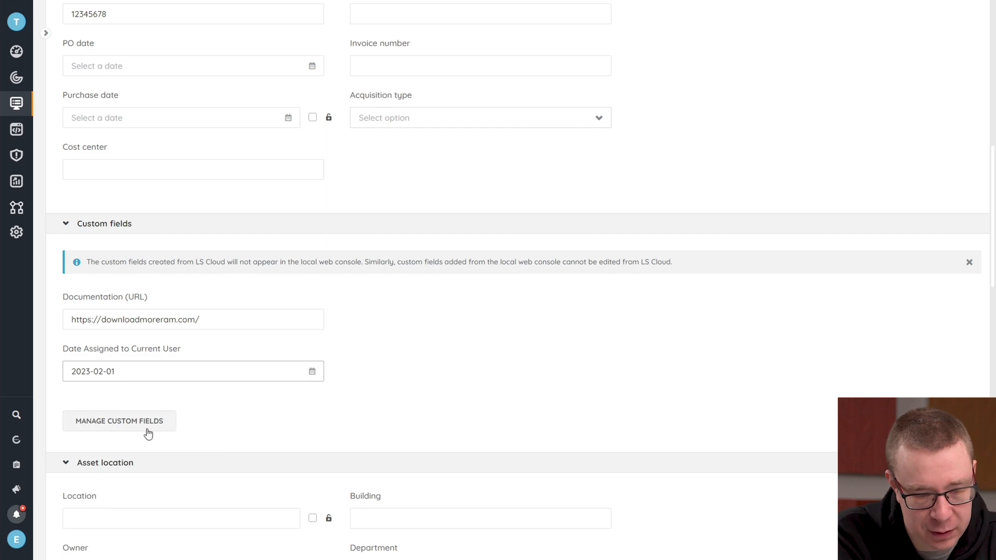
Add a new custom field named Test in the custom fields manager, ready to choose its type
click(119, 421)
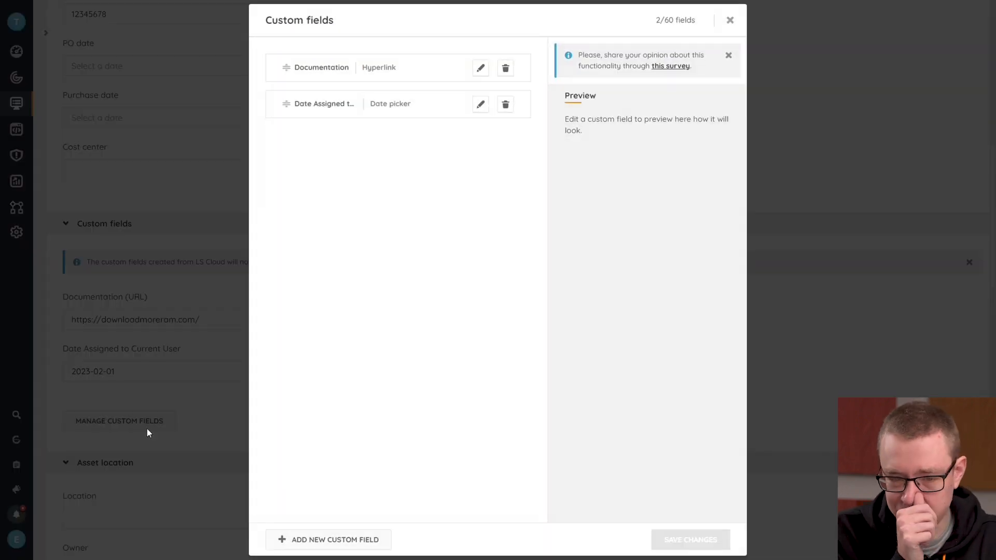
mouse_move(260, 430)
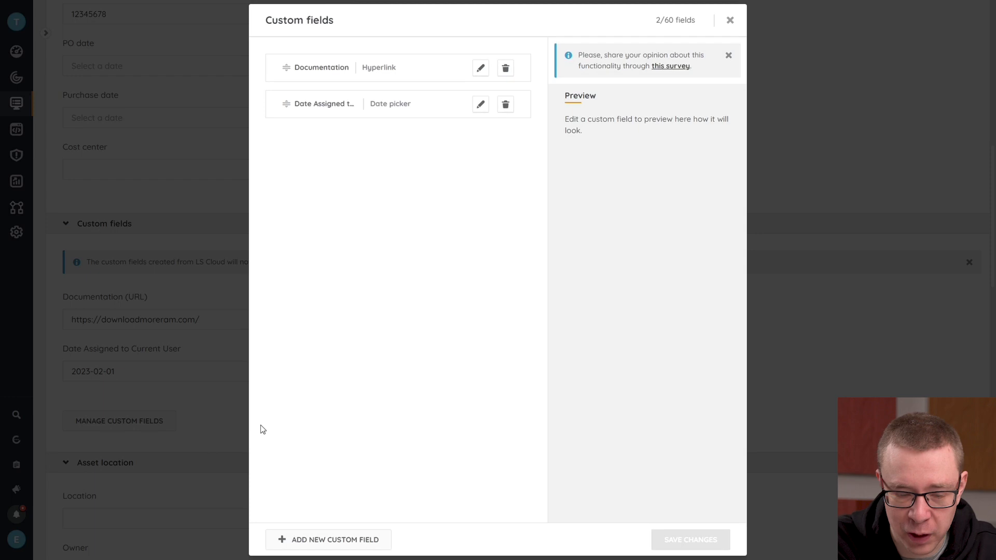
mouse_move(375, 436)
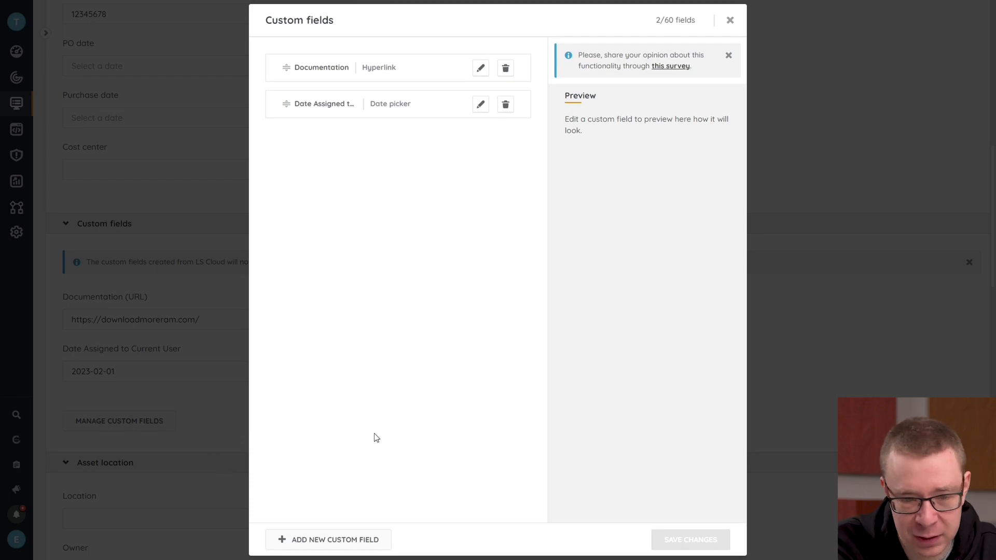
mouse_move(335, 516)
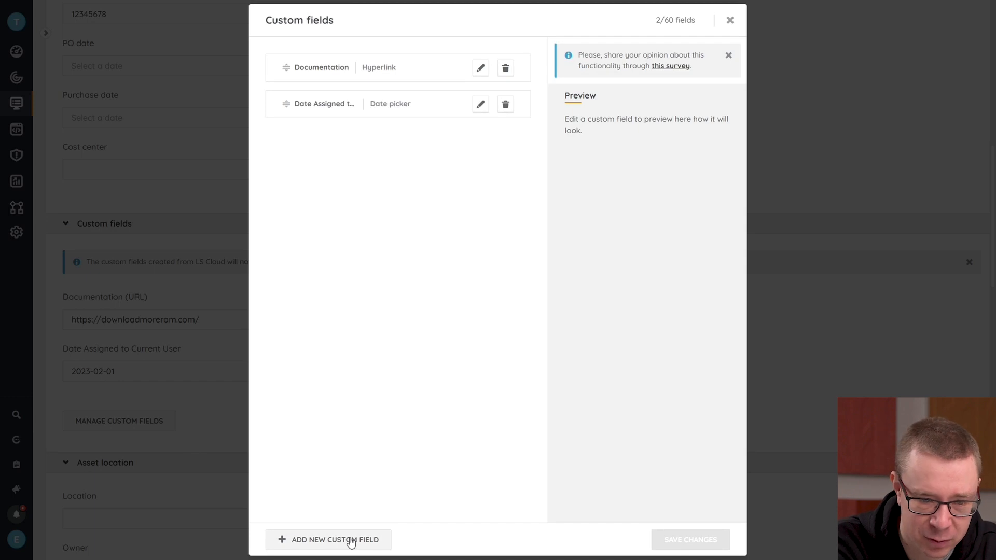
click(329, 540)
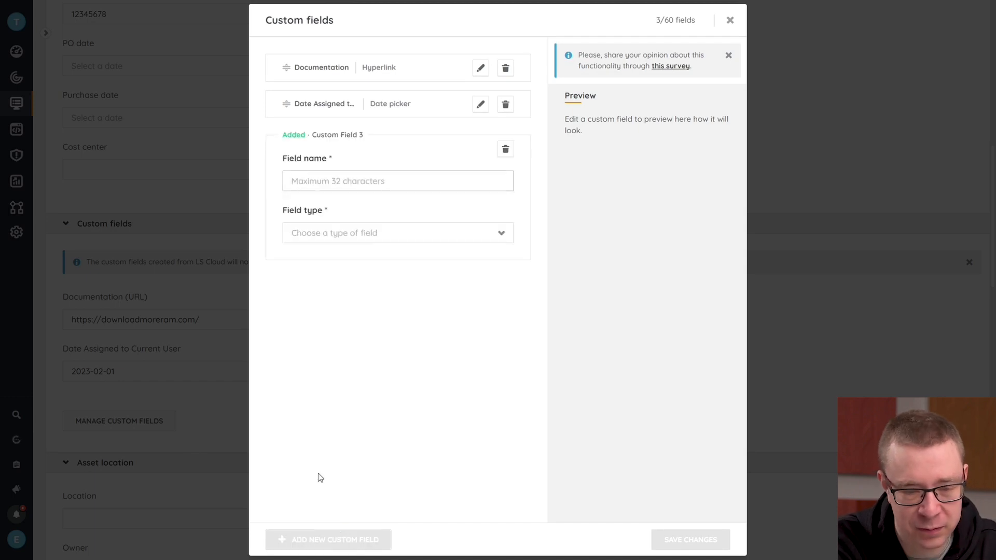
click(397, 181)
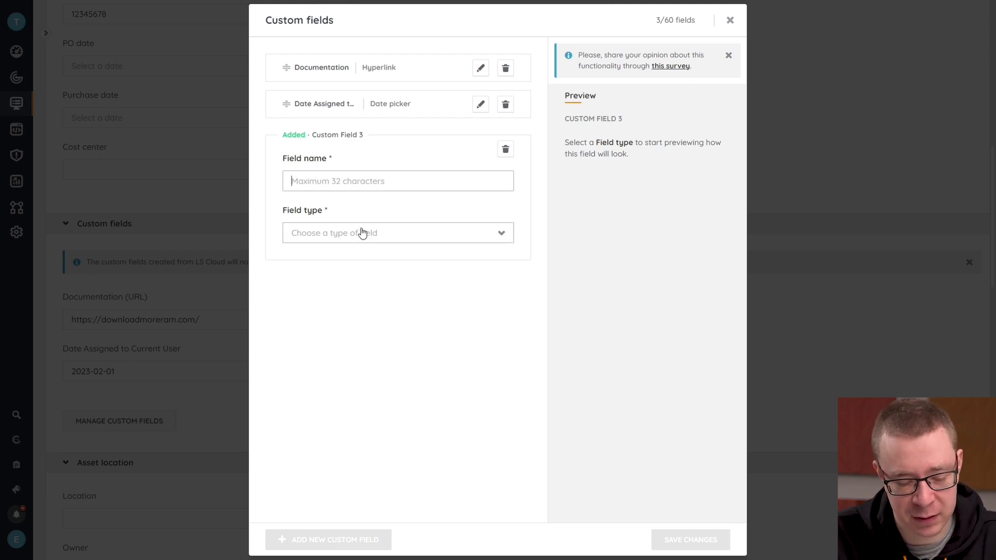
text(Test)
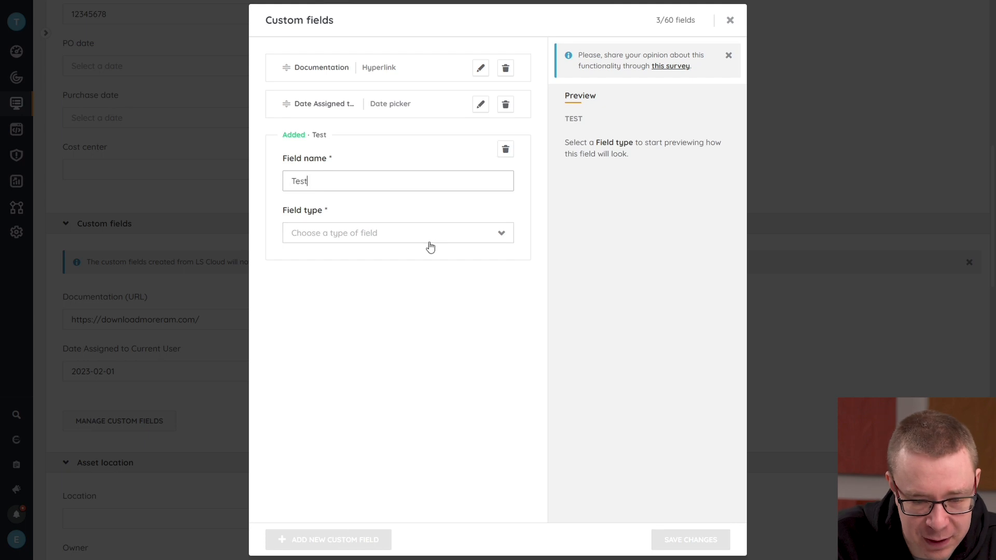
click(397, 232)
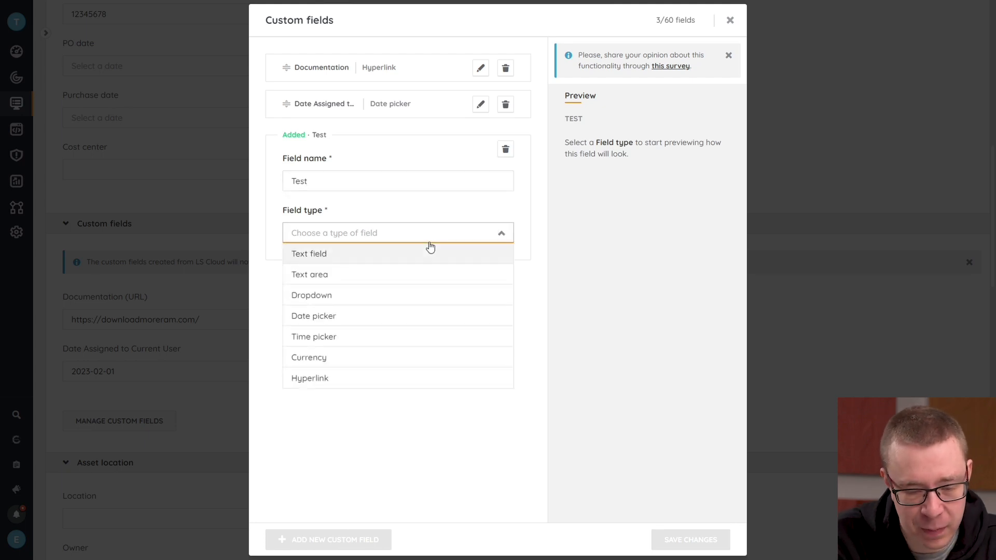
mouse_move(451, 257)
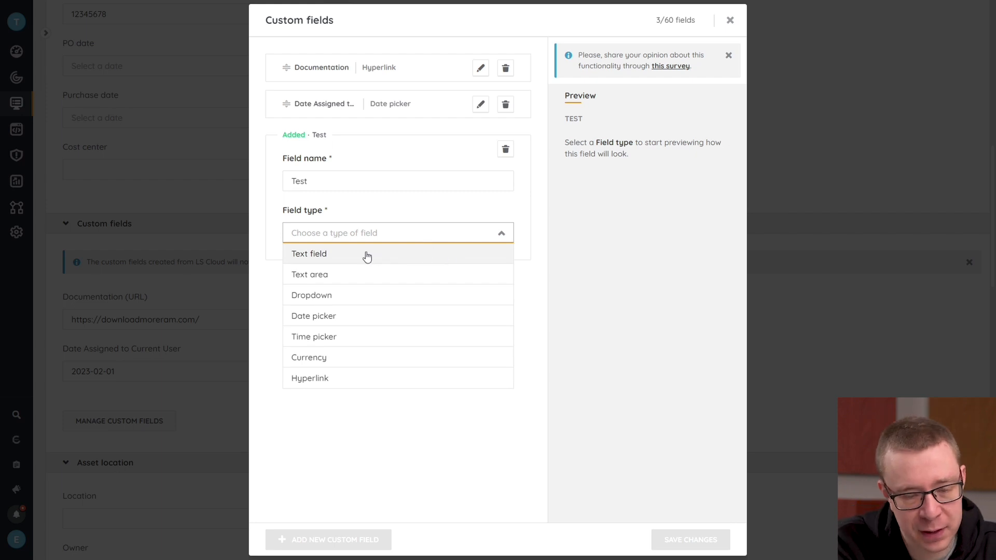
mouse_move(359, 277)
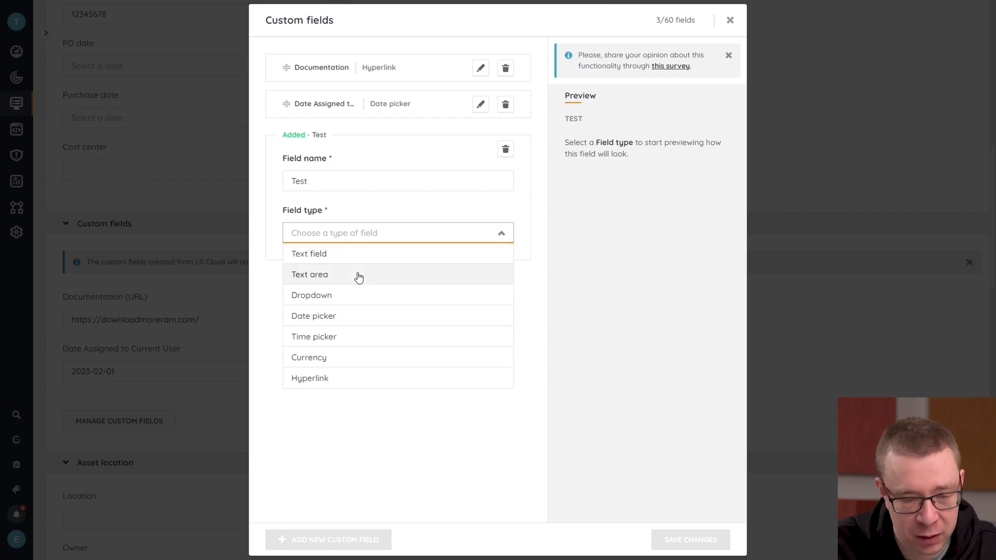
mouse_move(344, 298)
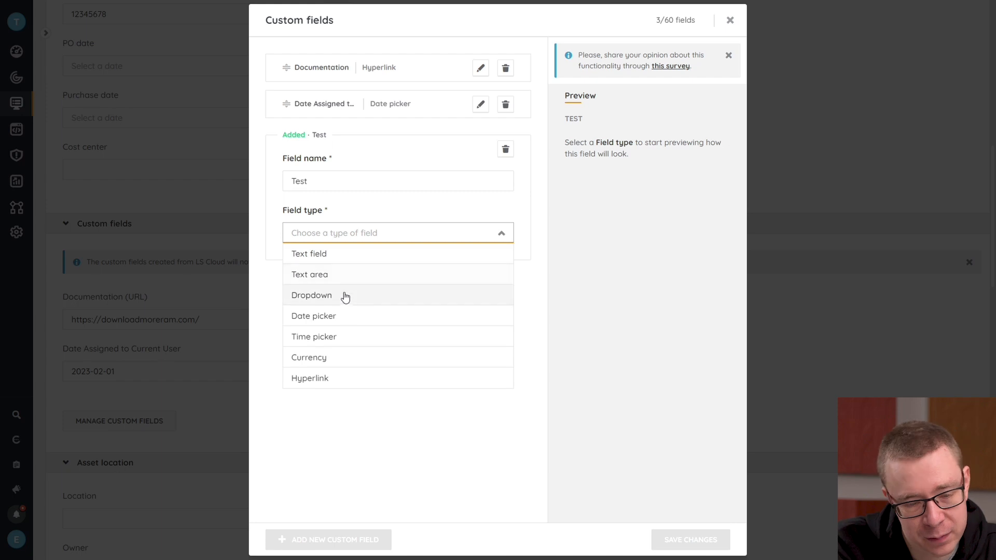
mouse_move(367, 346)
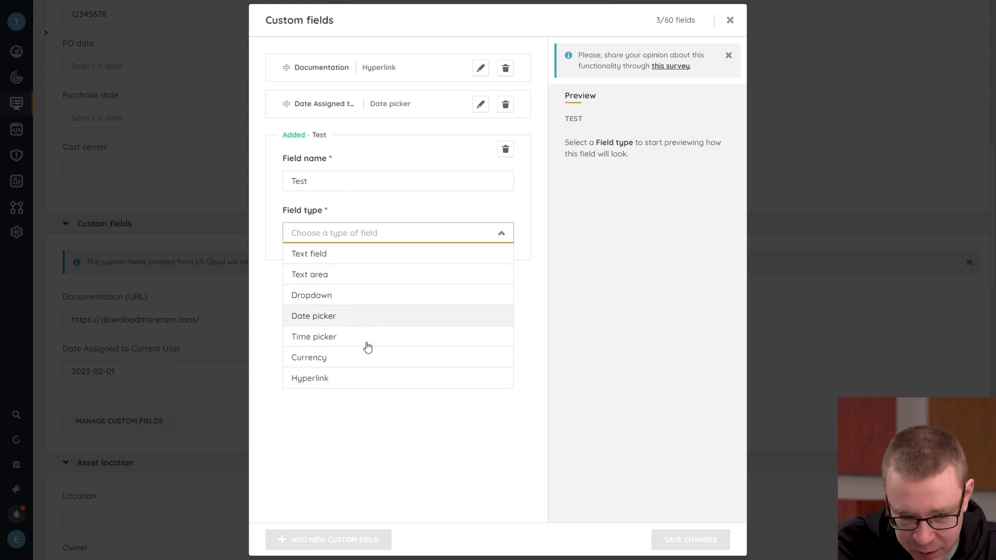
mouse_move(353, 387)
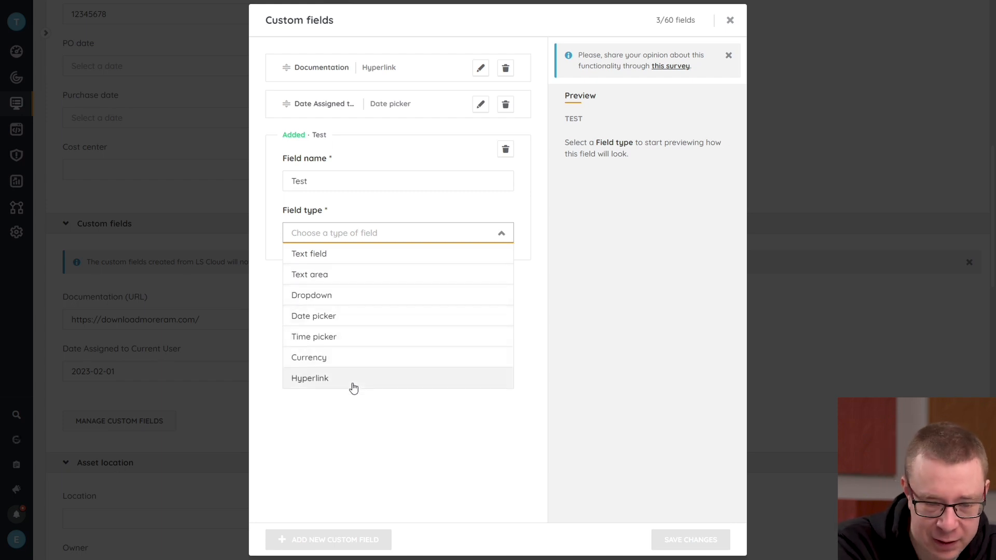
mouse_move(309, 274)
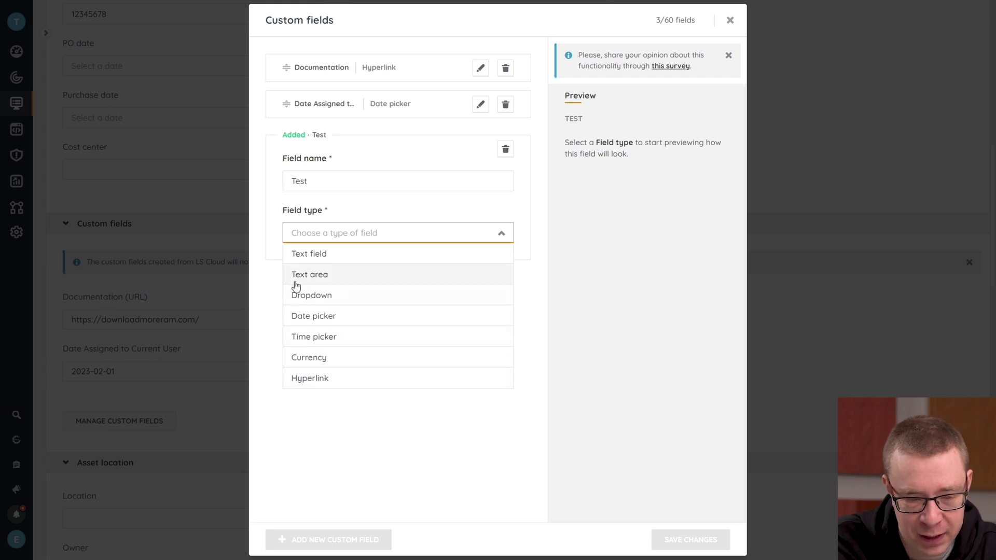
Make Test a Text area field with instructions 'add demo test' and save it
click(309, 274)
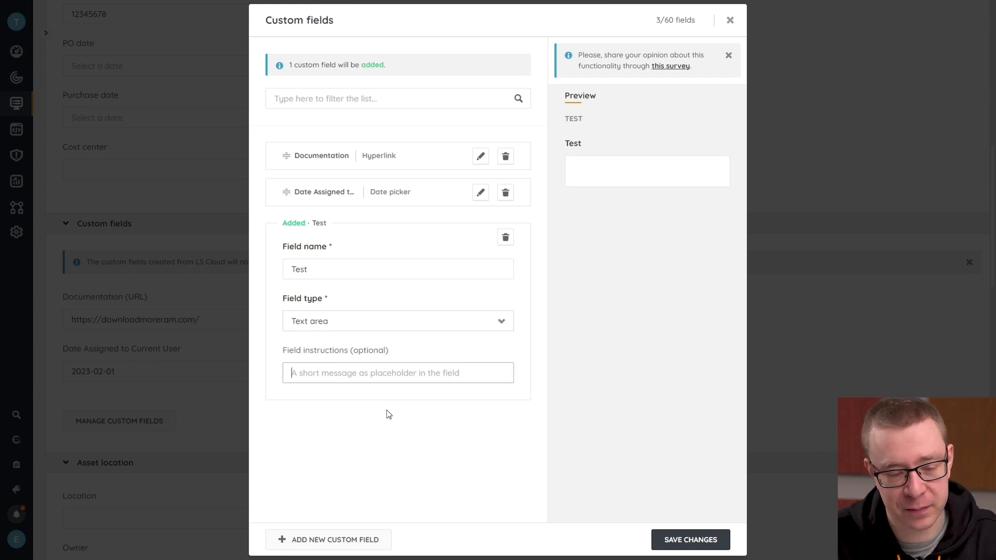
text(add demo)
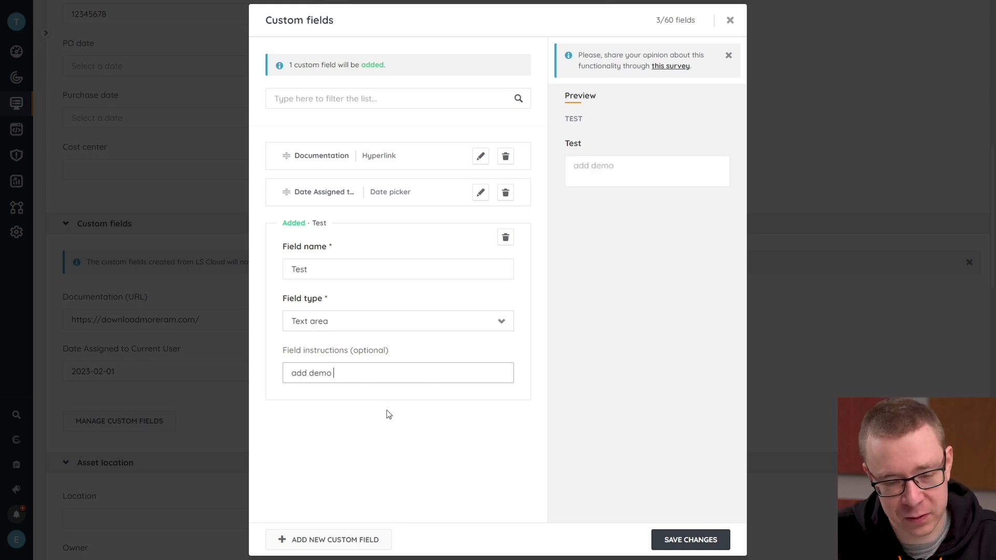
text(test)
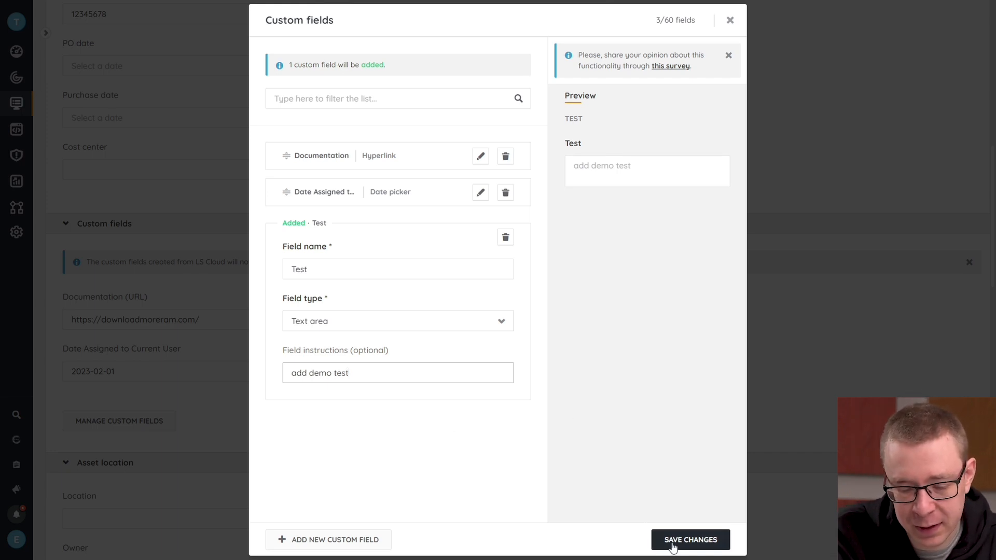
click(689, 539)
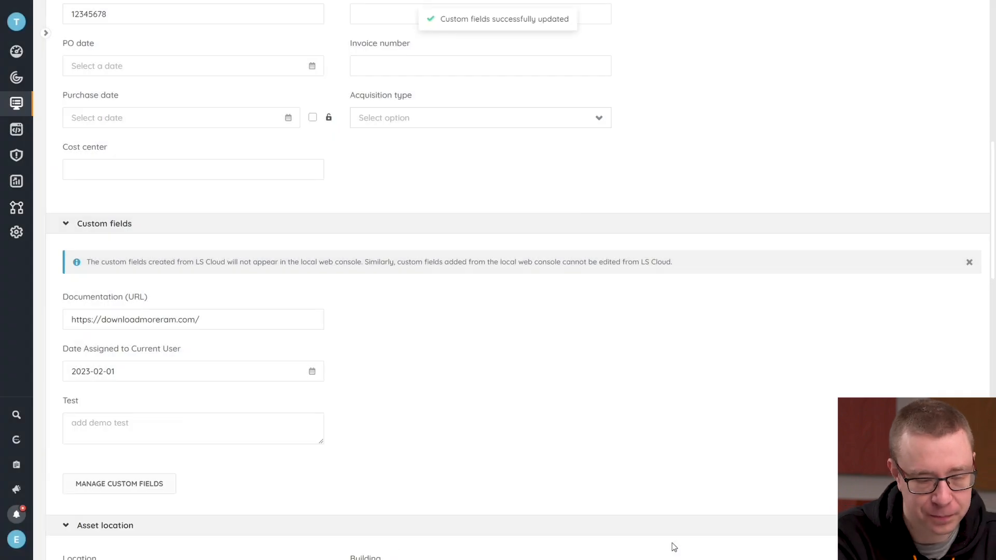
scroll(up, 3)
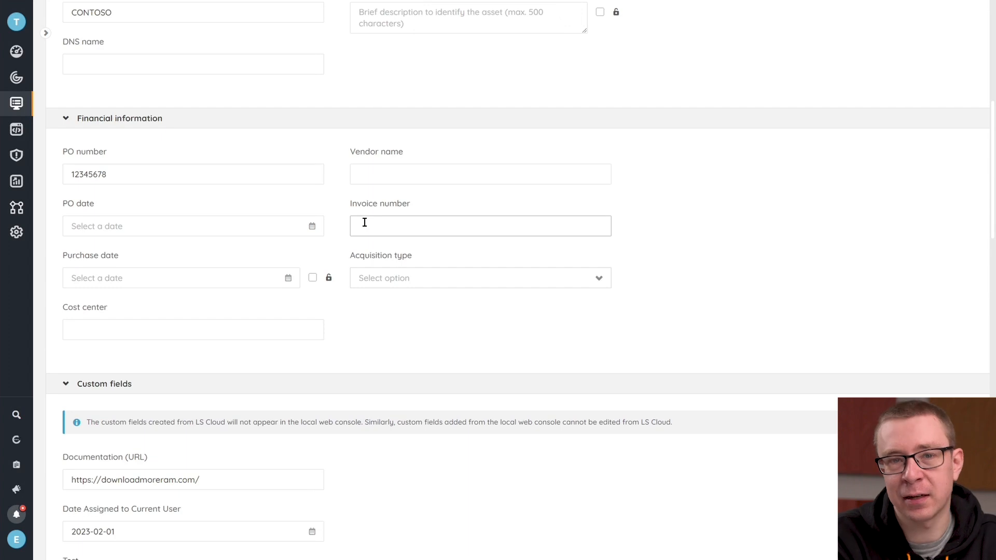
mouse_move(325, 320)
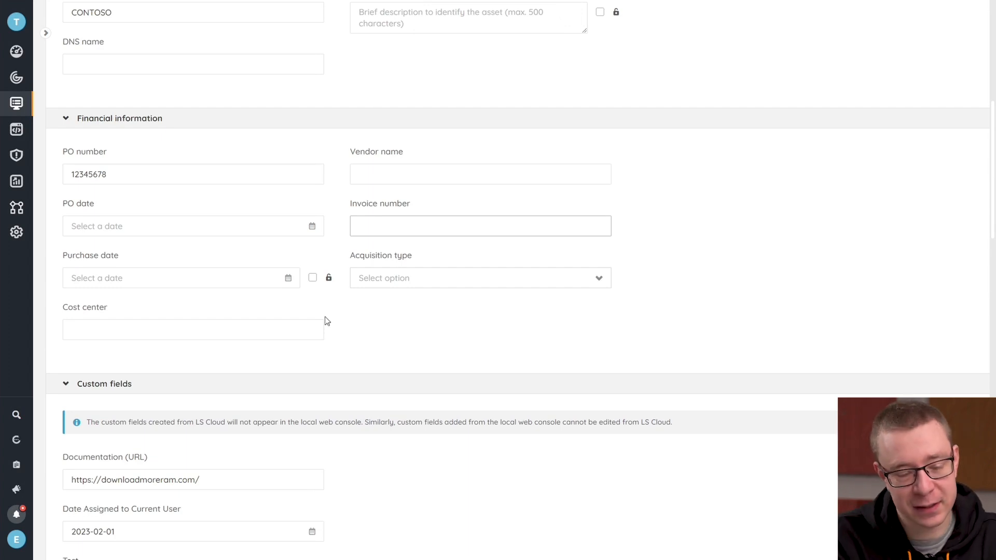